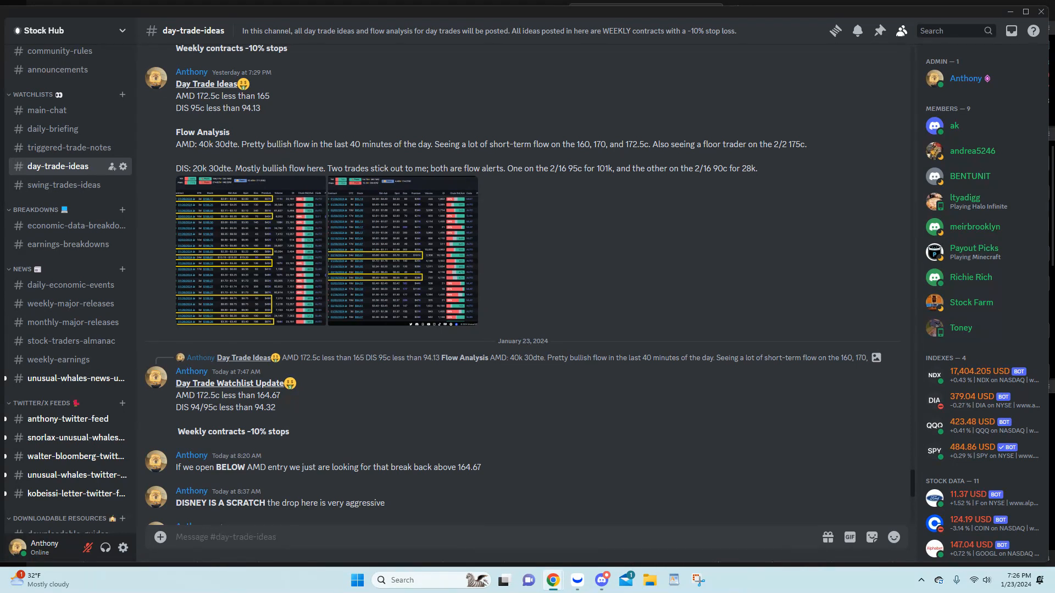
pyautogui.moveTo(247, 62)
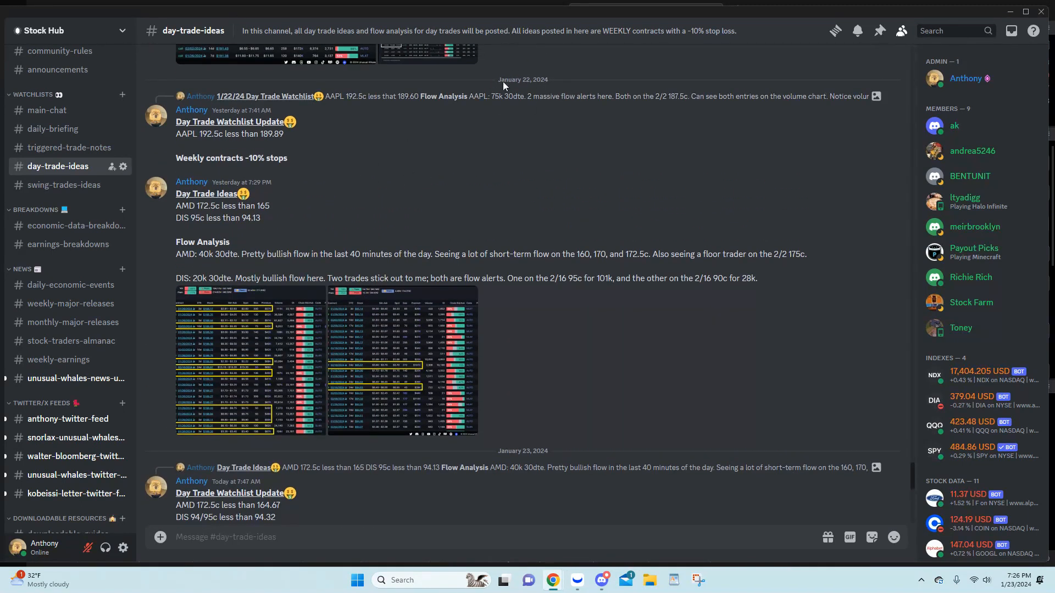
pyautogui.moveTo(542, 250)
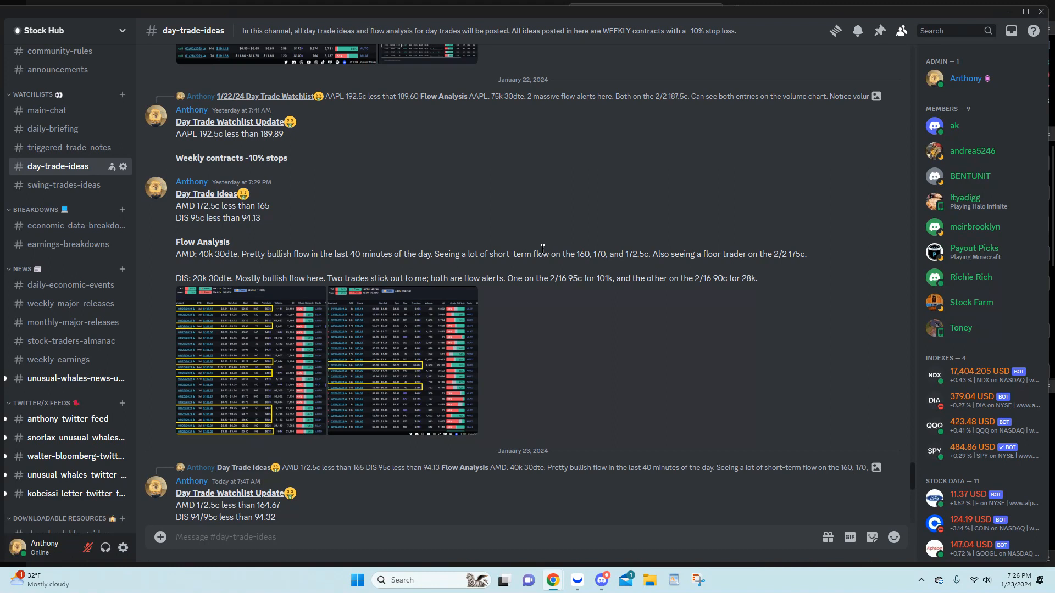
# - Pan AMD's 1-minute chart back to the January 23 morning session near 164.67–165.54
pyautogui.scroll(-3)
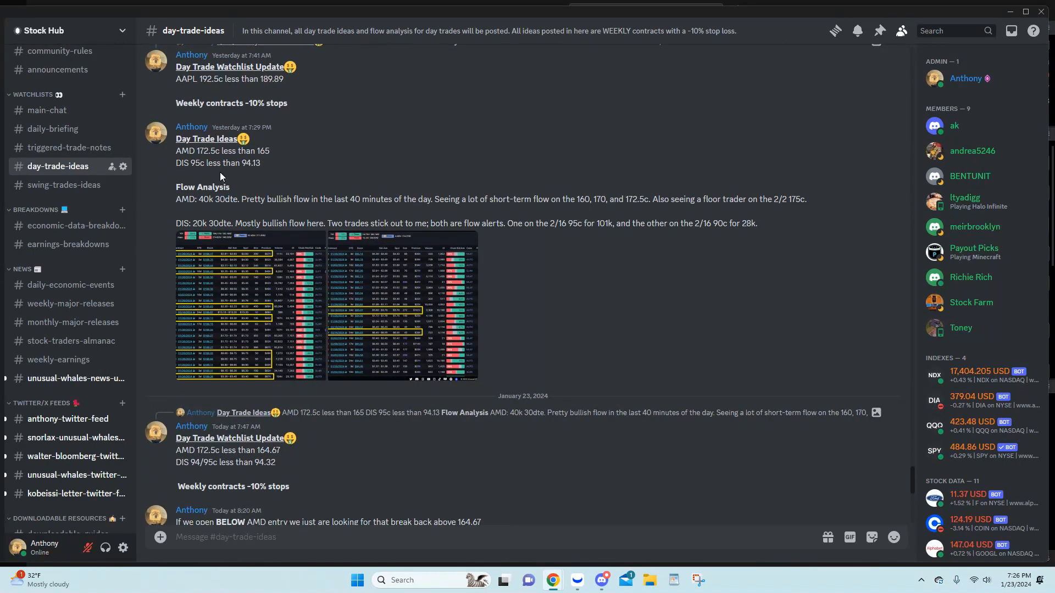
pyautogui.moveTo(239, 282)
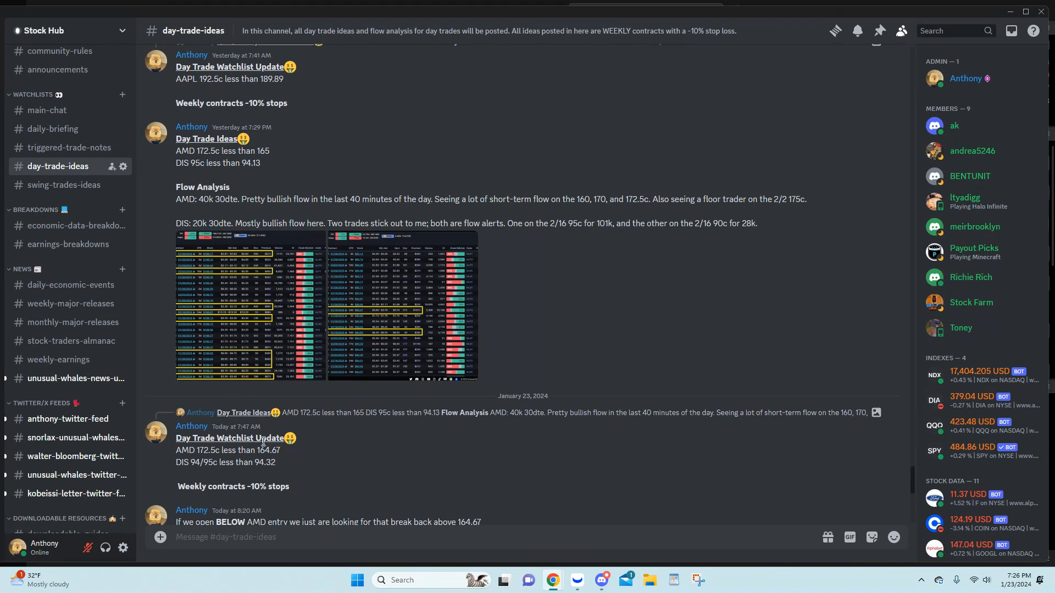
pyautogui.scroll(-3)
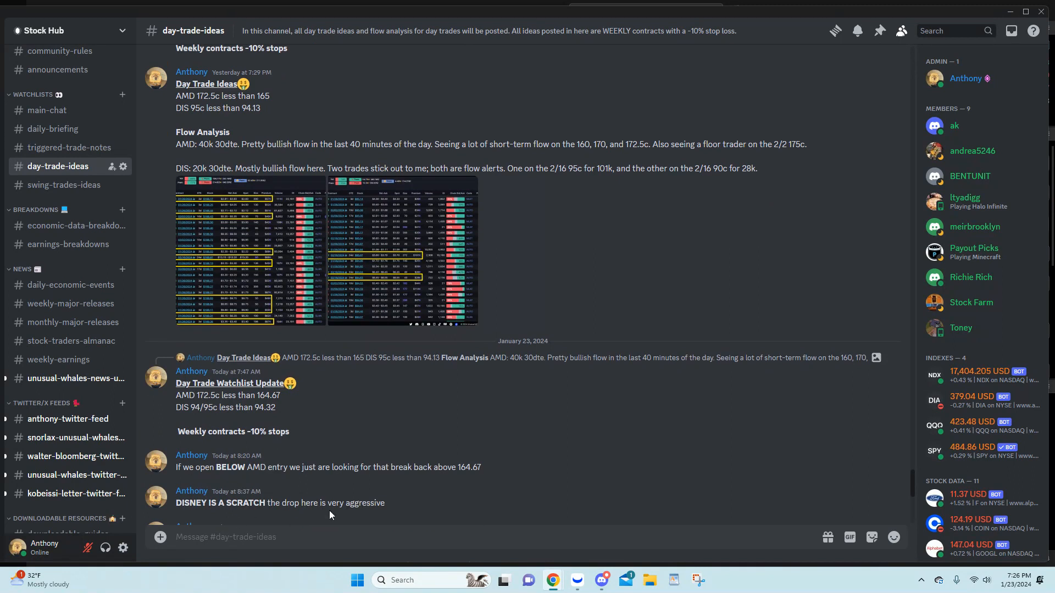
pyautogui.moveTo(298, 495)
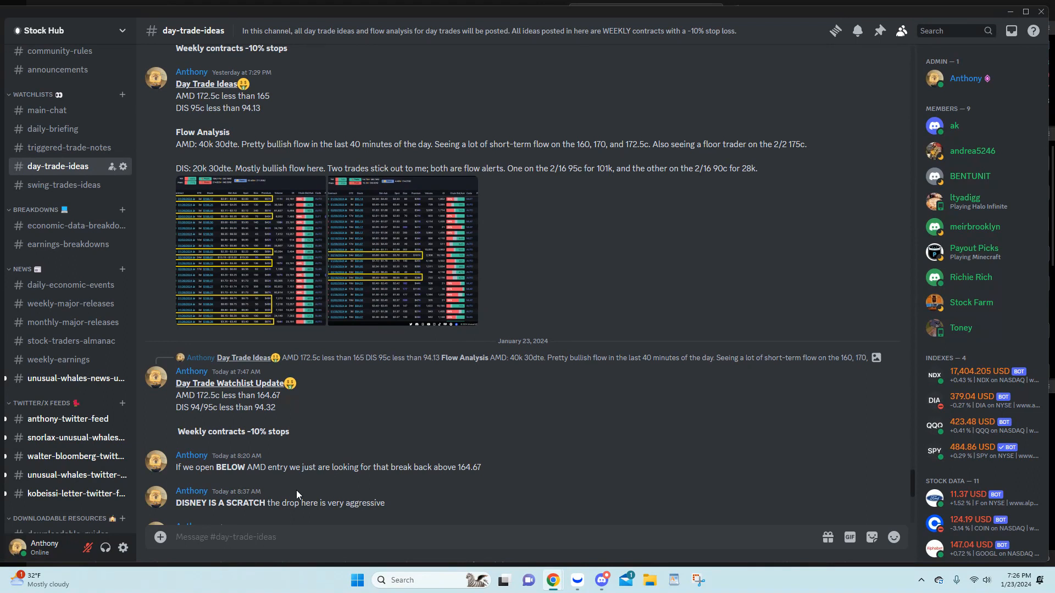
pyautogui.moveTo(326, 493)
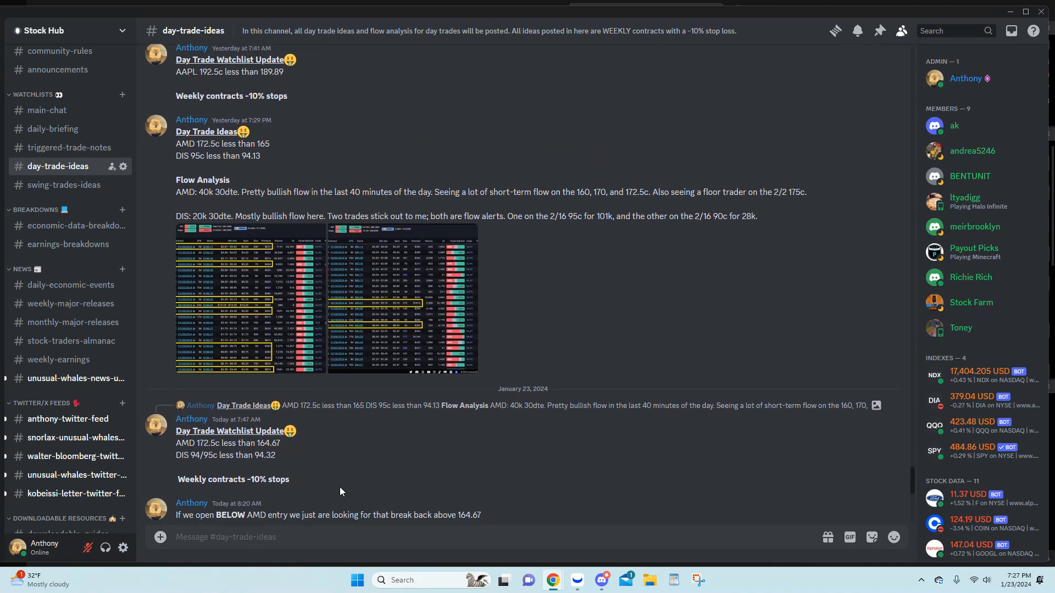
pyautogui.scroll(-3)
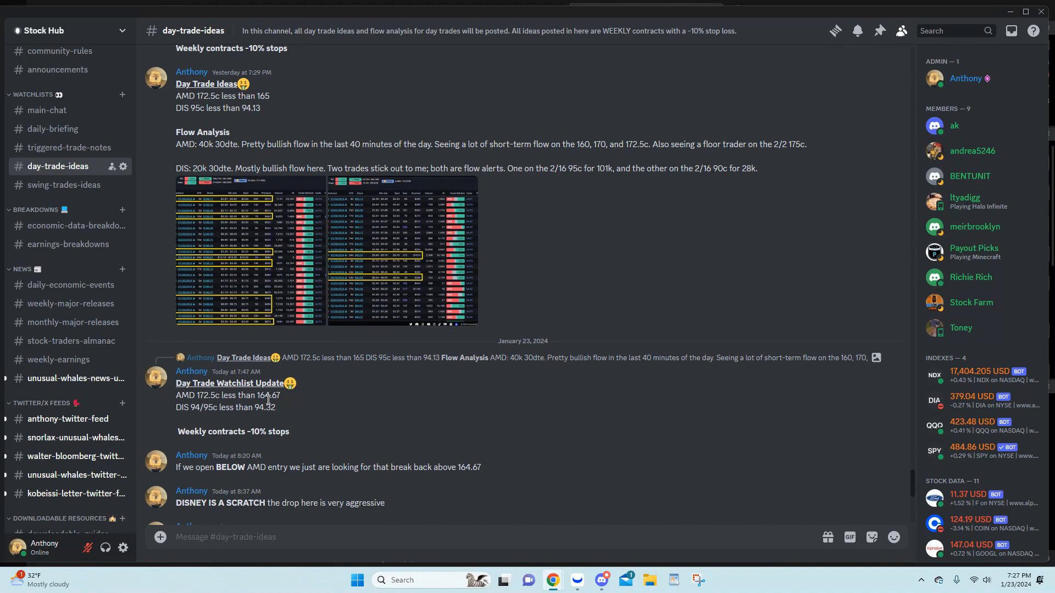
pyautogui.moveTo(213, 399)
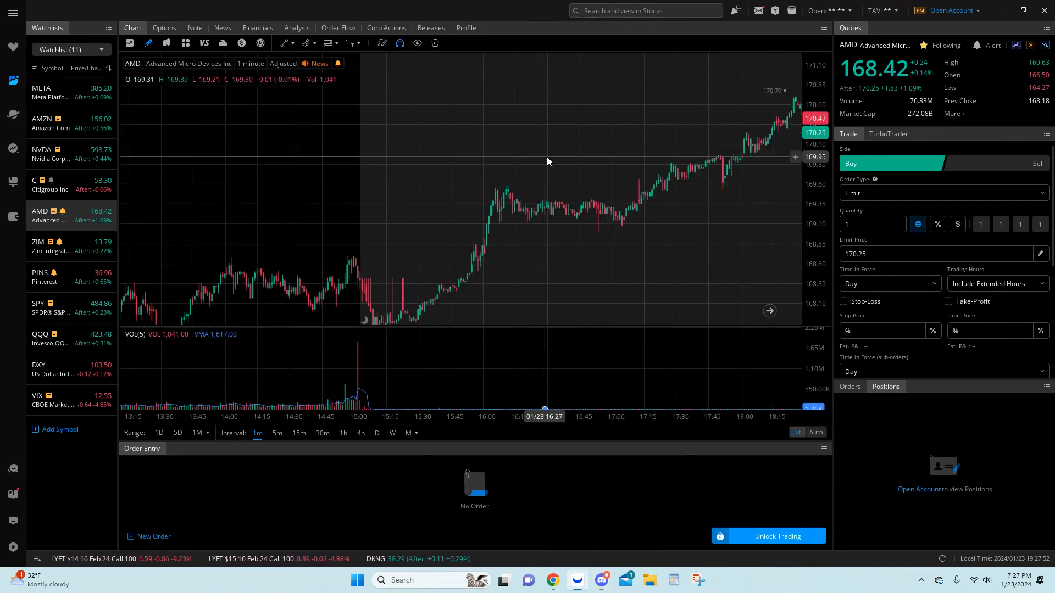
pyautogui.rightClick(548, 162)
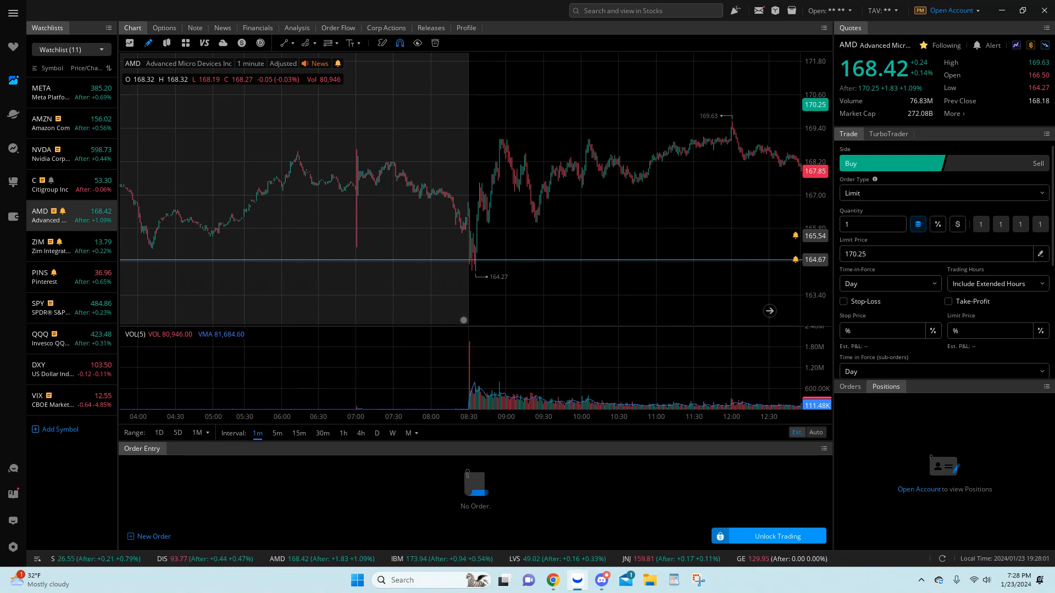
pyautogui.moveTo(614, 206)
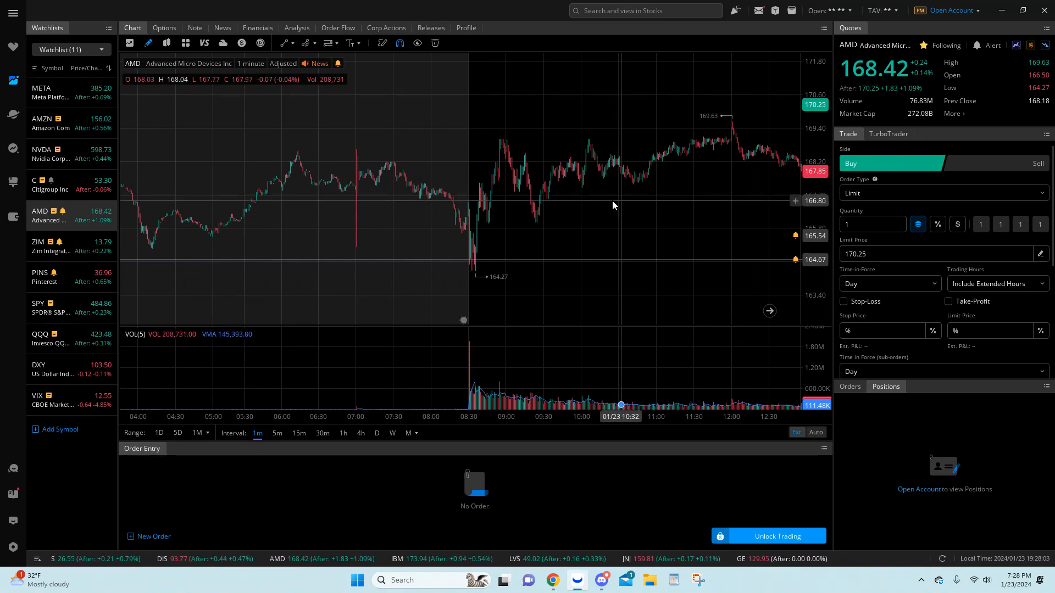
pyautogui.moveTo(471, 259)
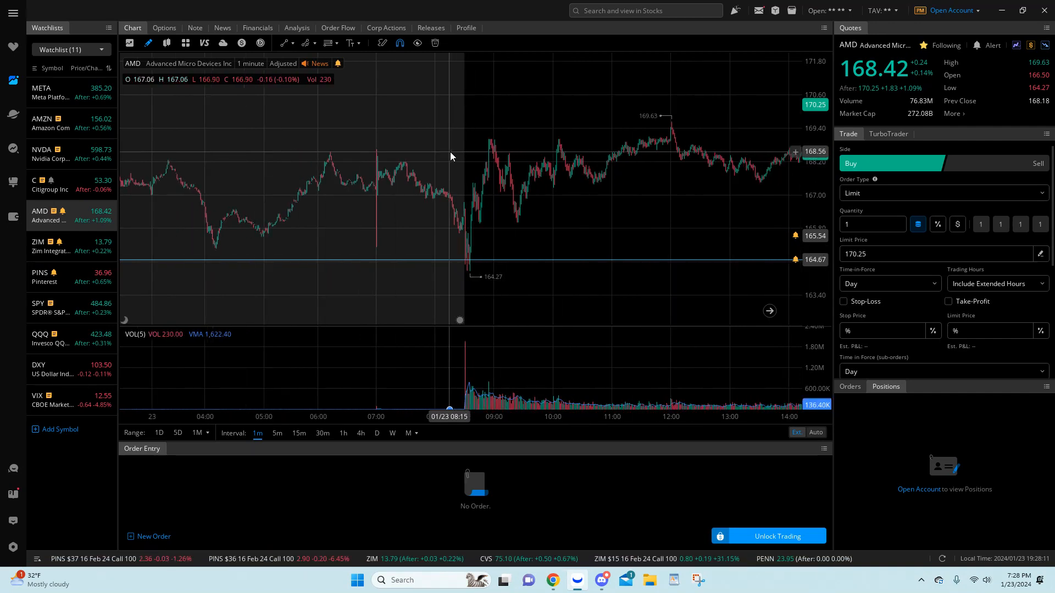
pyautogui.moveTo(479, 253)
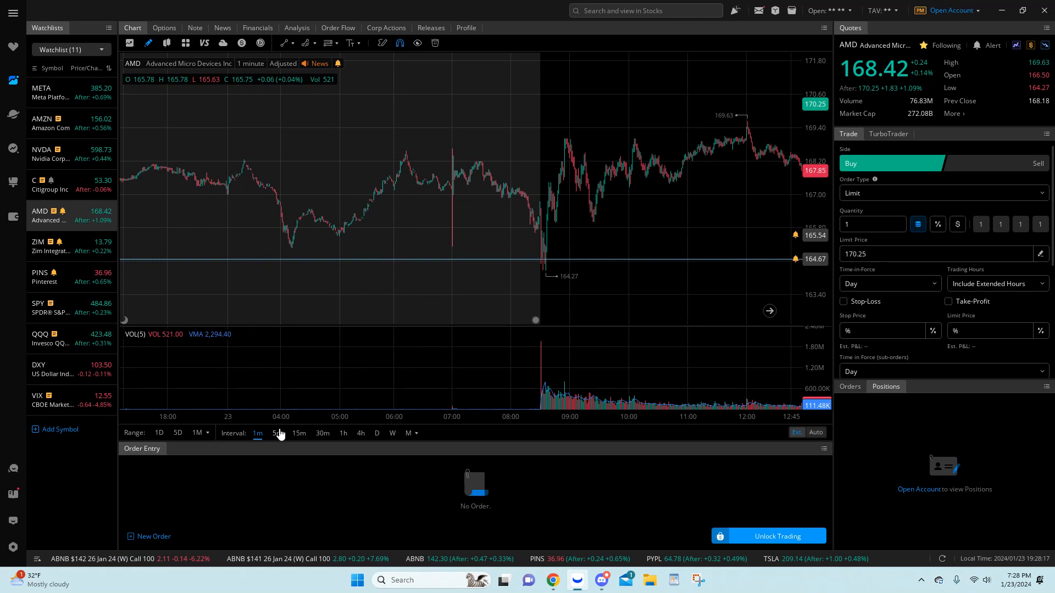
pyautogui.moveTo(276, 433)
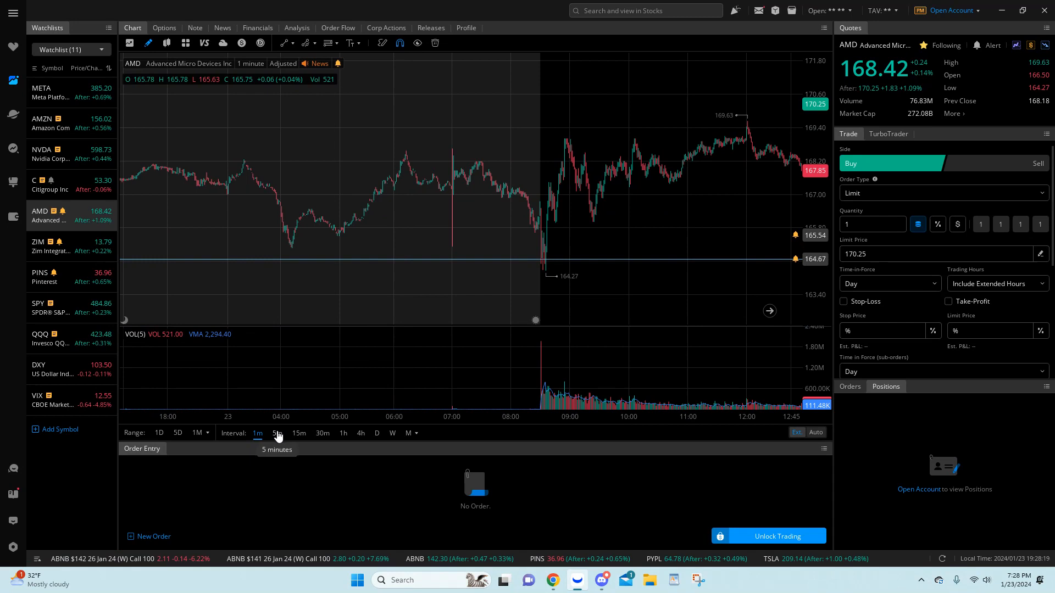
pyautogui.click(277, 433)
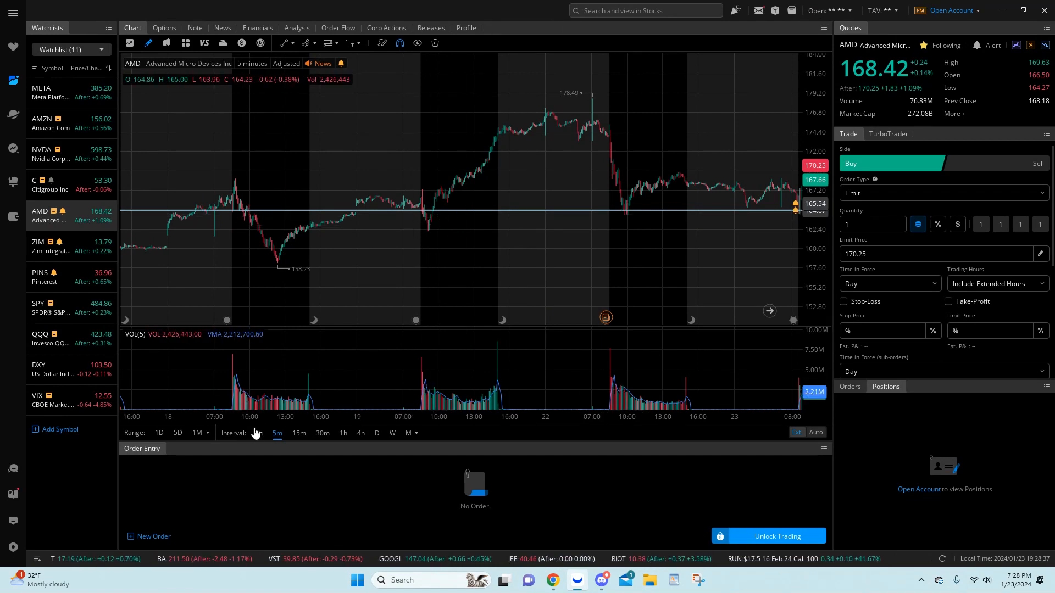
pyautogui.click(257, 433)
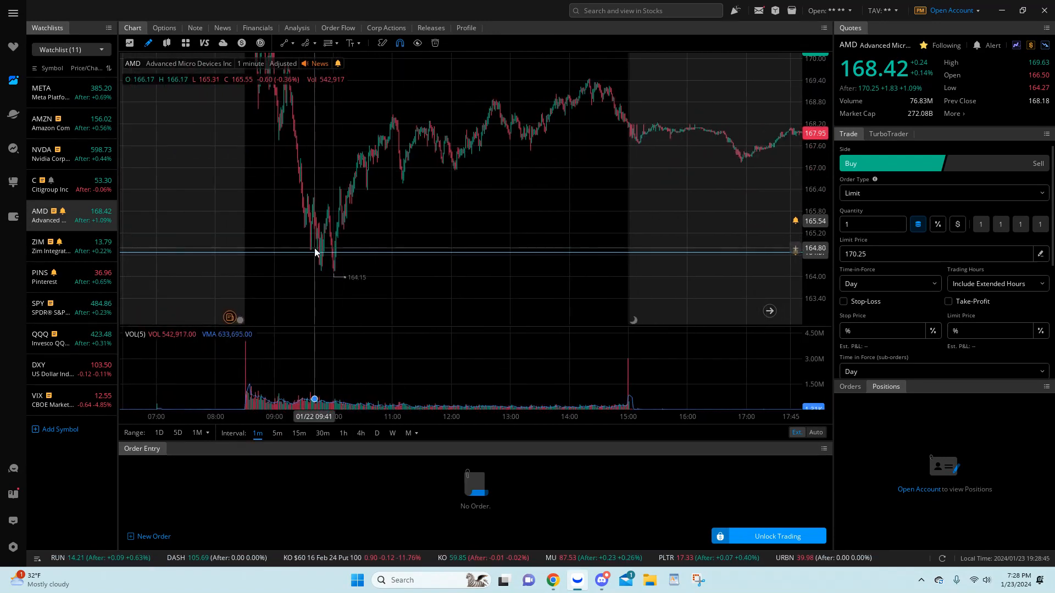
pyautogui.moveTo(331, 249)
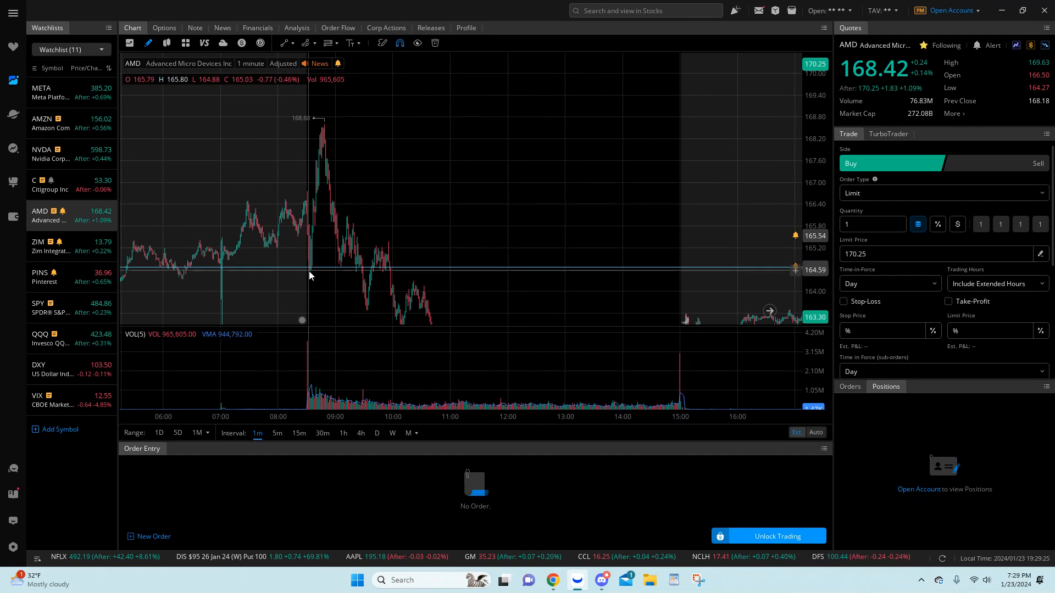
pyautogui.moveTo(366, 238)
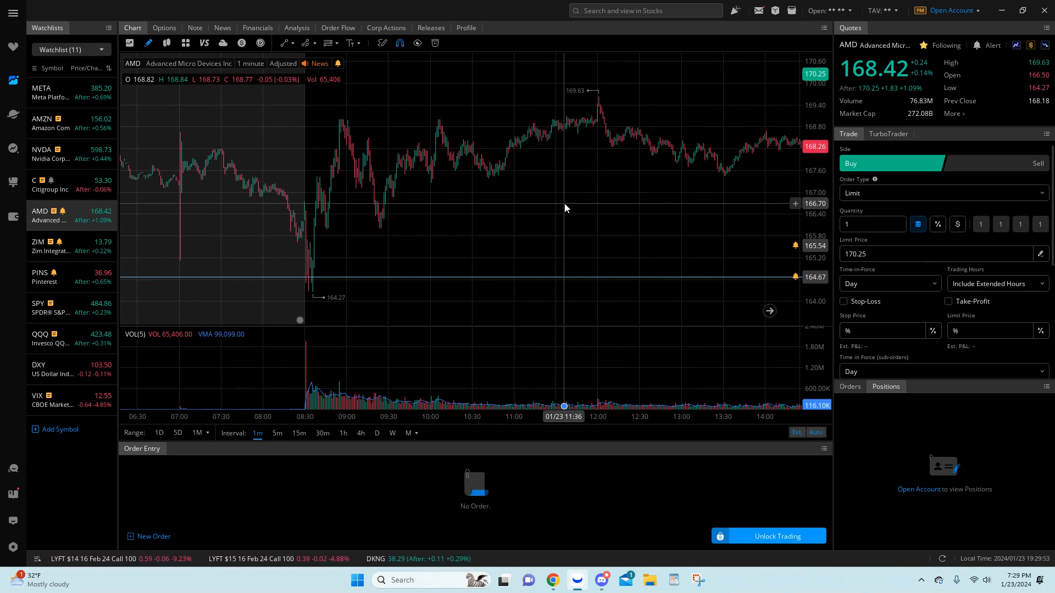
# - Load the AMD 172.5 call expiring January 26 from the options chain
pyautogui.click(164, 27)
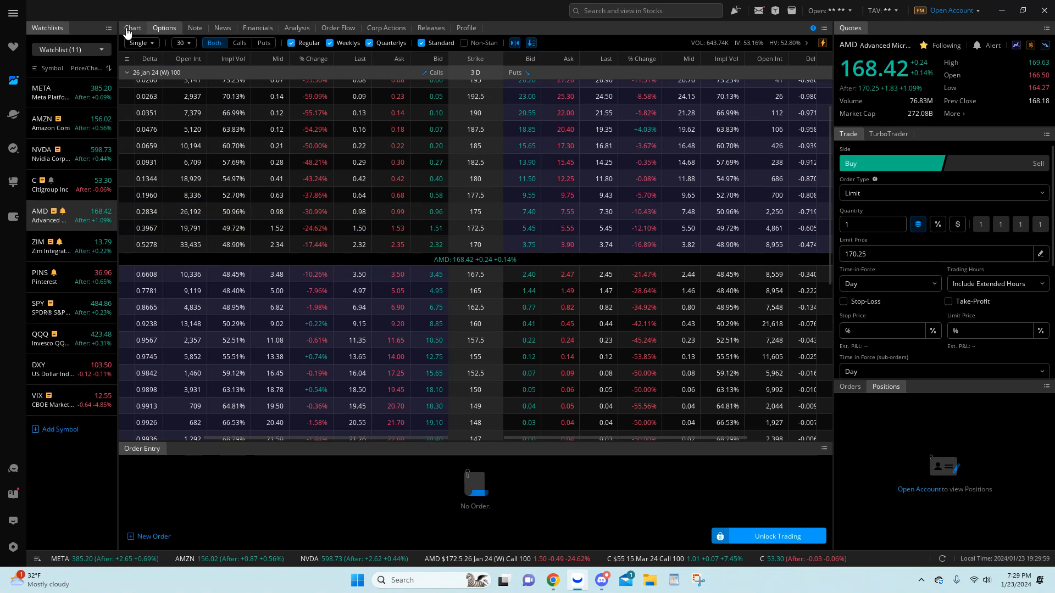
pyautogui.click(133, 28)
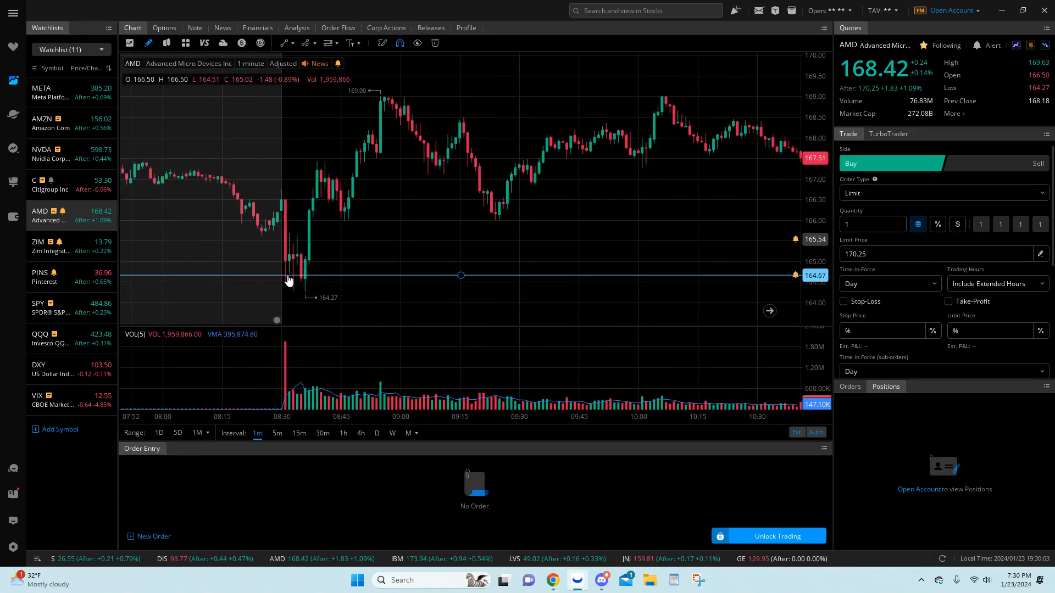
pyautogui.moveTo(291, 226)
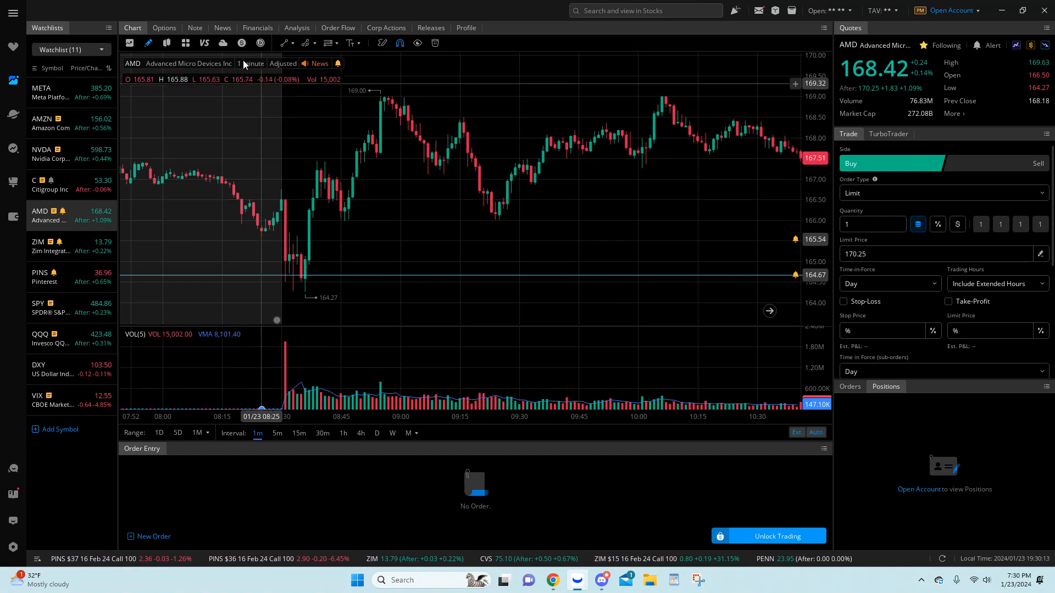
pyautogui.click(164, 28)
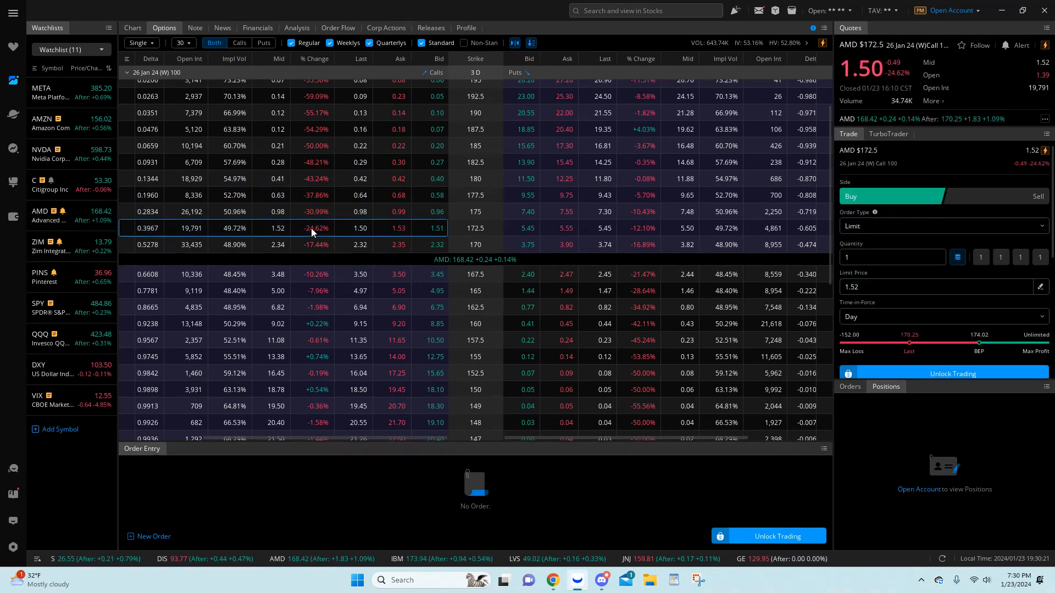
# - Chart the AMD 172.5 January 26 call on 1-minute bars, showing its 0.98 morning low
pyautogui.click(132, 27)
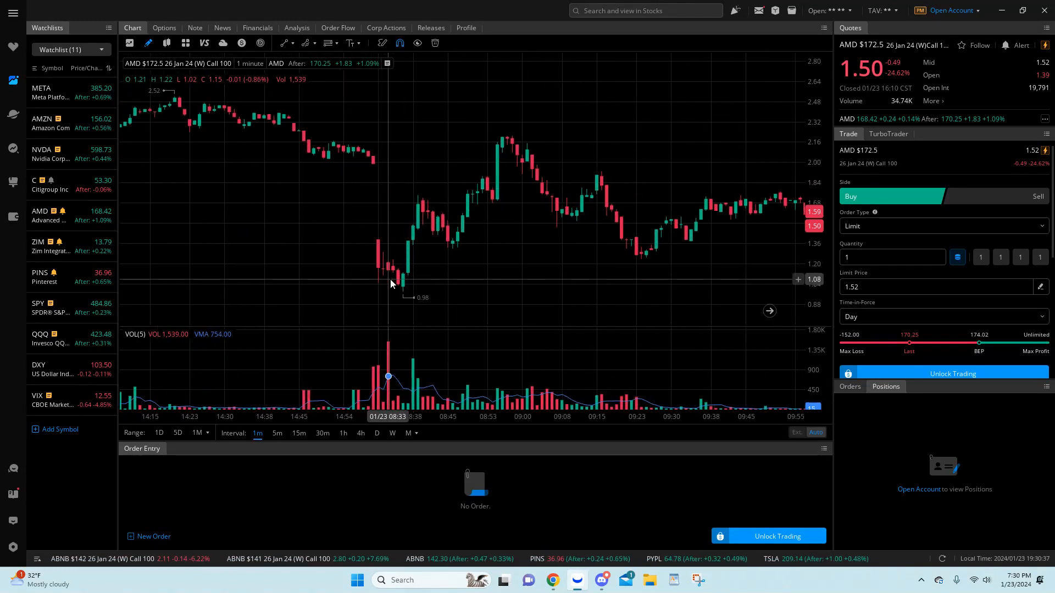
pyautogui.moveTo(405, 264)
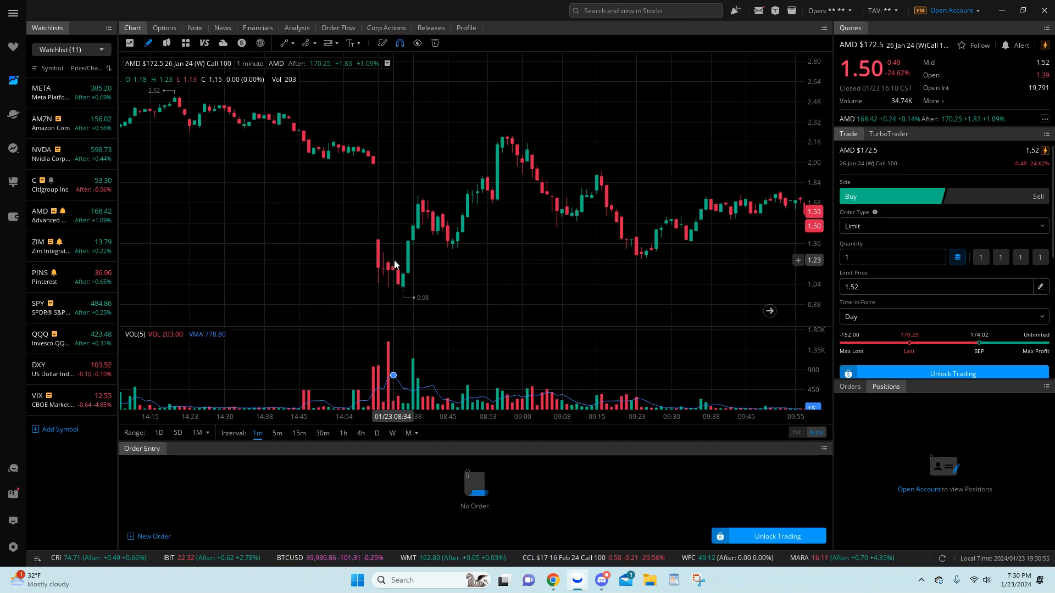
pyautogui.moveTo(383, 280)
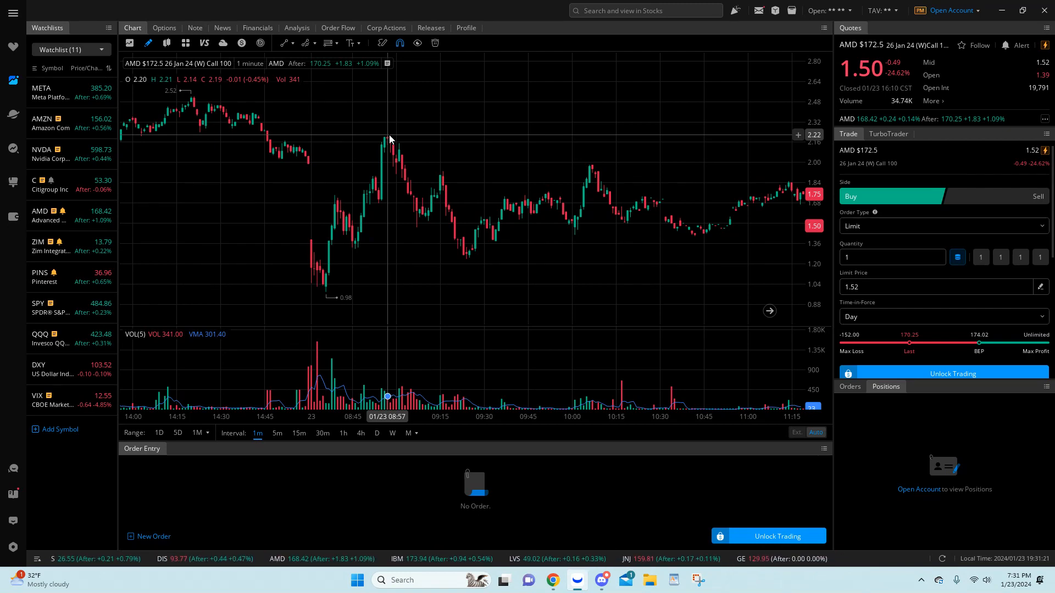
pyautogui.moveTo(329, 293)
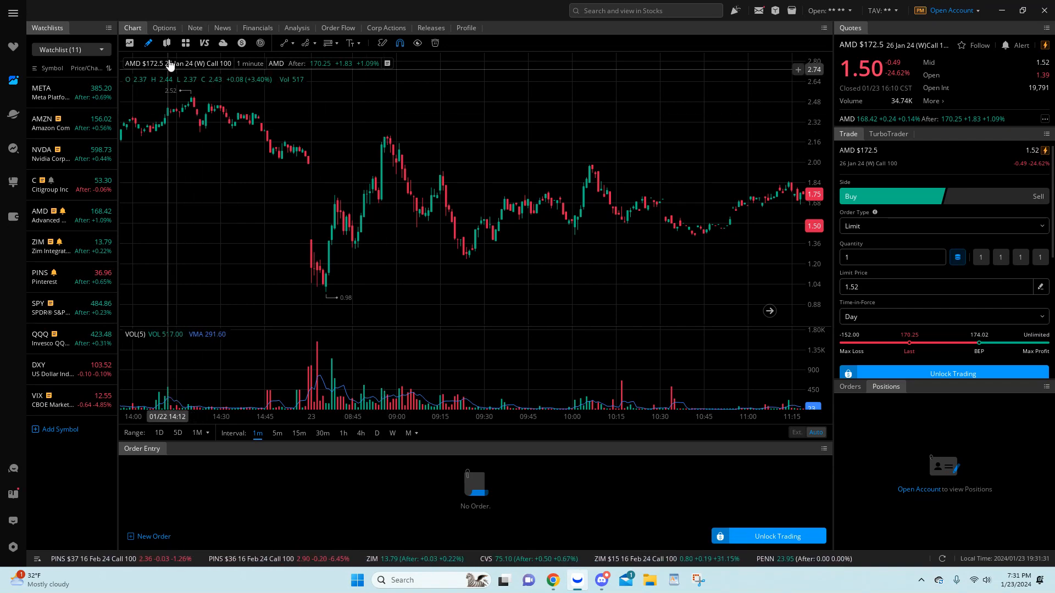
# - Chart the 175 call from the options chain, then return to AMD's chart near 164.27
pyautogui.click(164, 27)
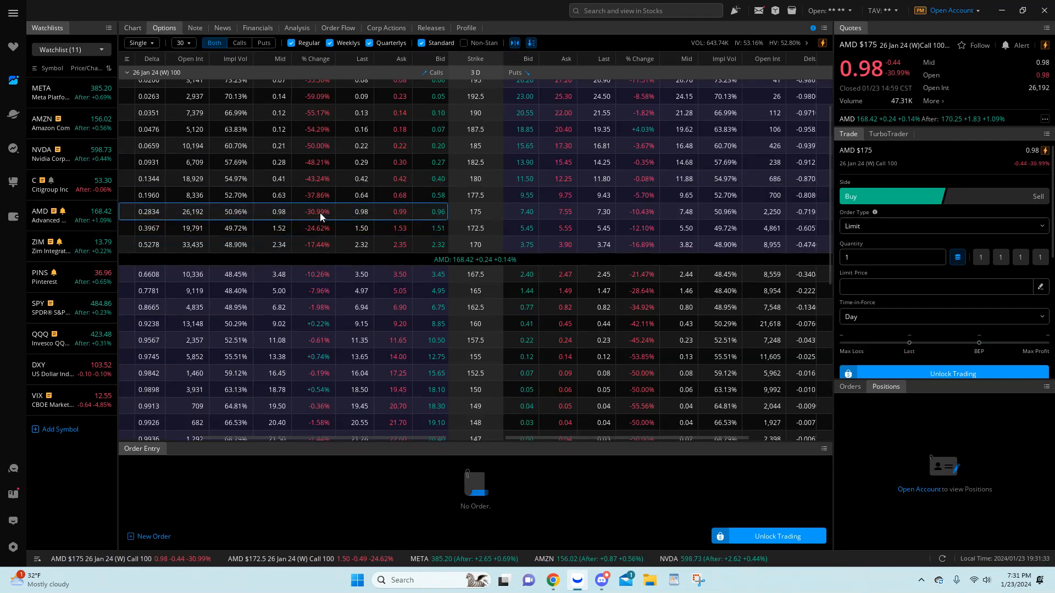
pyautogui.click(132, 28)
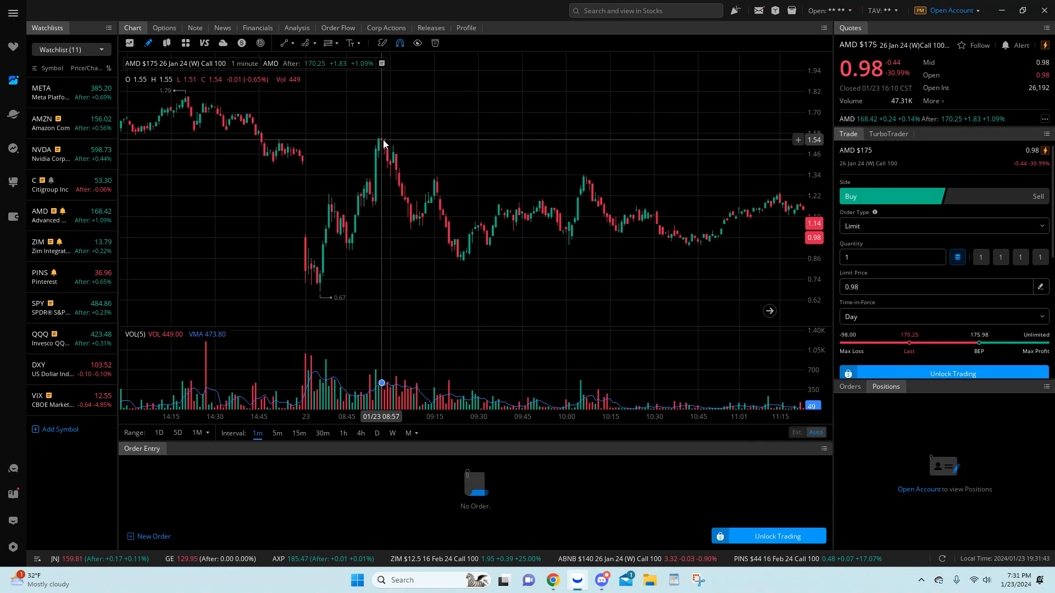
pyautogui.moveTo(223, 139)
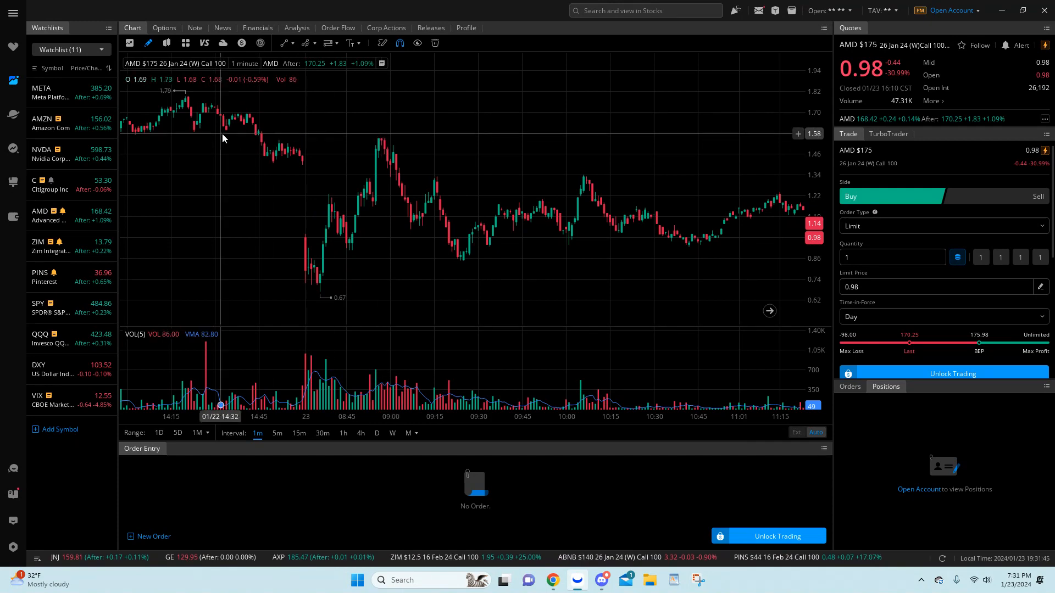
pyautogui.click(50, 215)
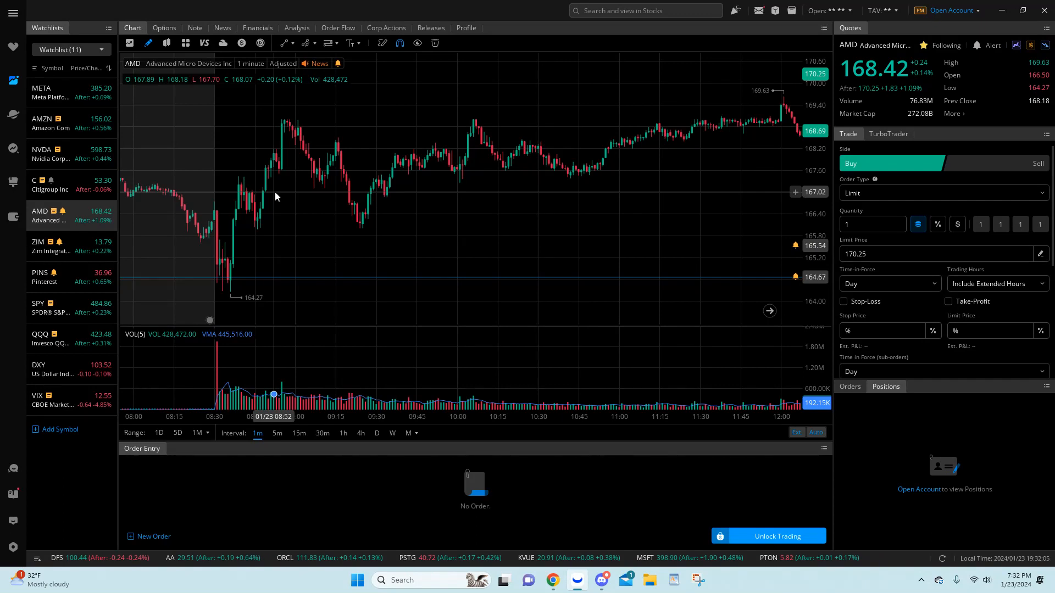
pyautogui.moveTo(259, 218)
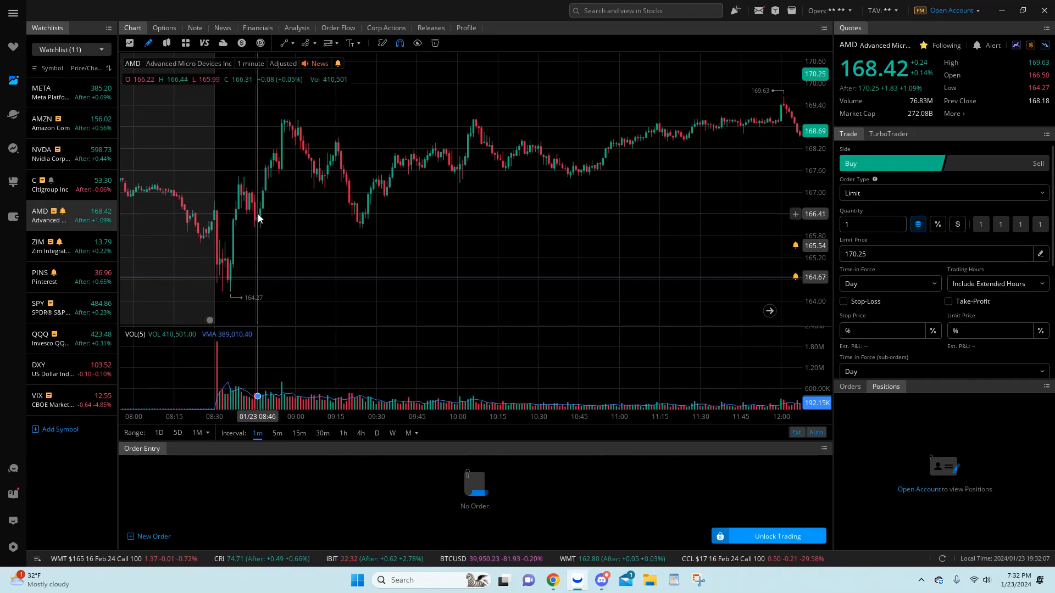